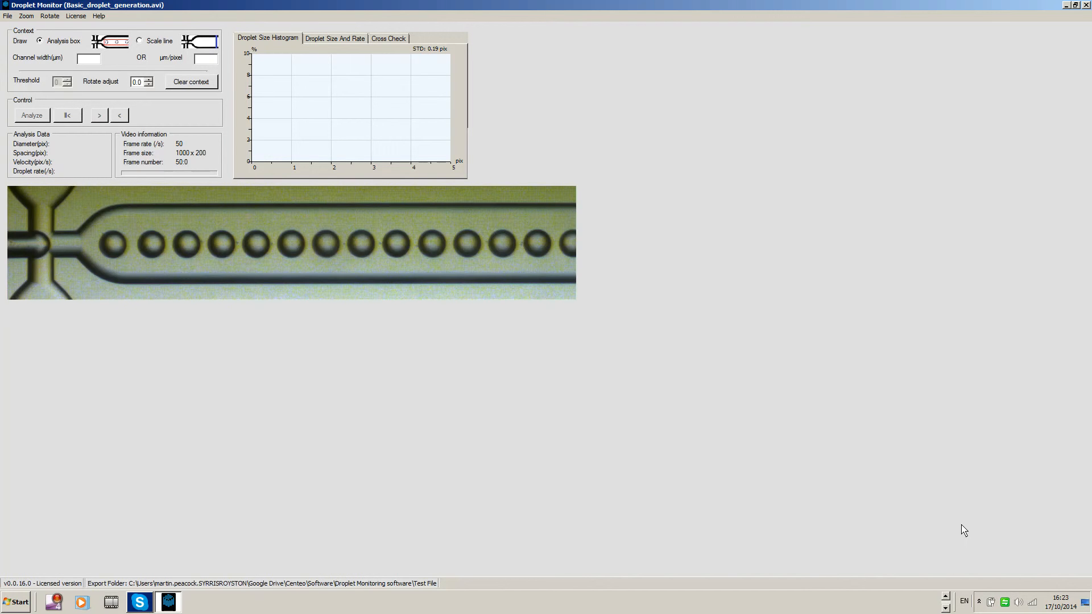
# Show the File menu's recently opened videos list.
pyautogui.click(7, 15)
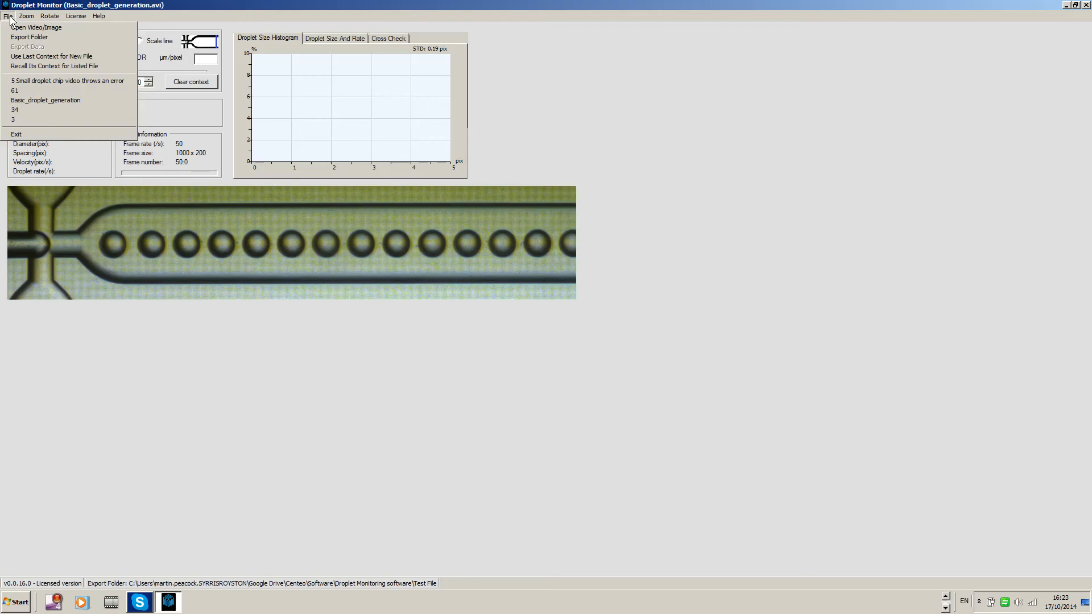
# Open the small droplet chip video, box the droplet row, analyse it, and start a scale line.
pyautogui.click(68, 80)
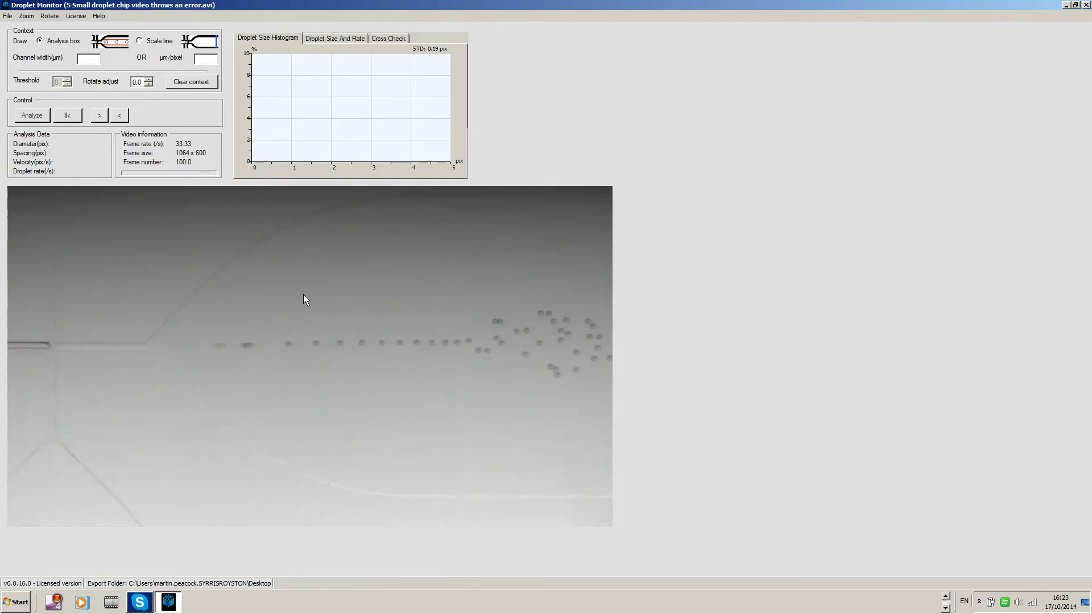
pyautogui.moveTo(421, 351)
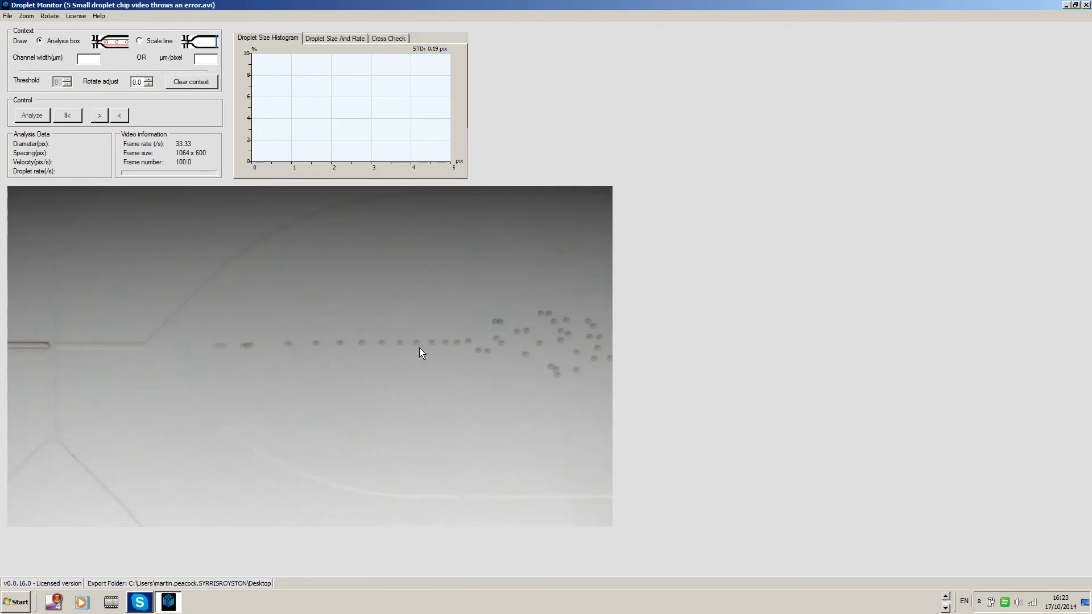
pyautogui.moveTo(276, 318)
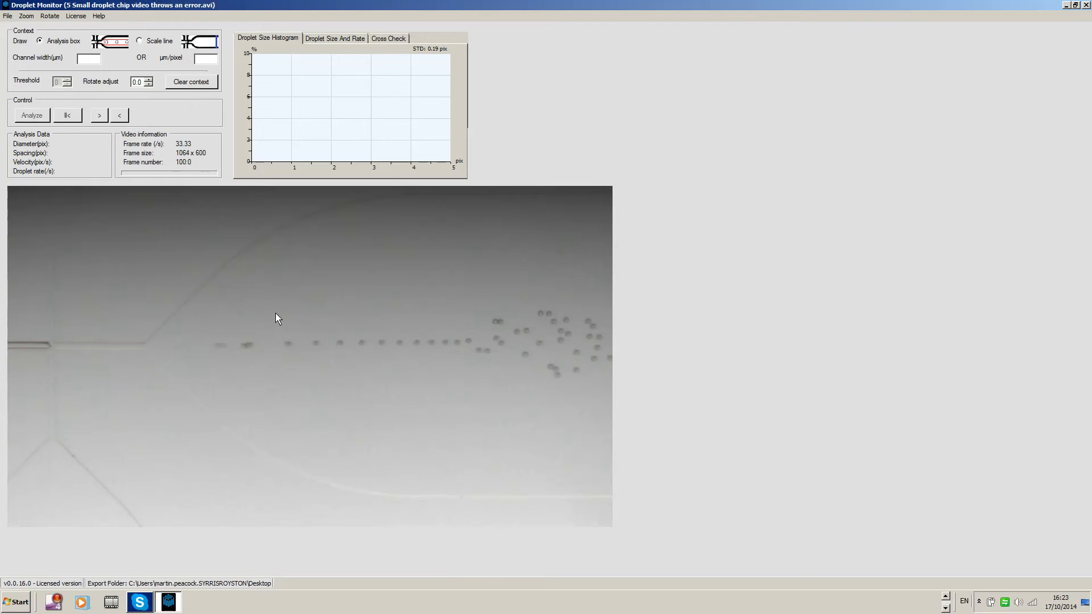
pyautogui.moveTo(280, 323); pyautogui.dragTo(431, 372)
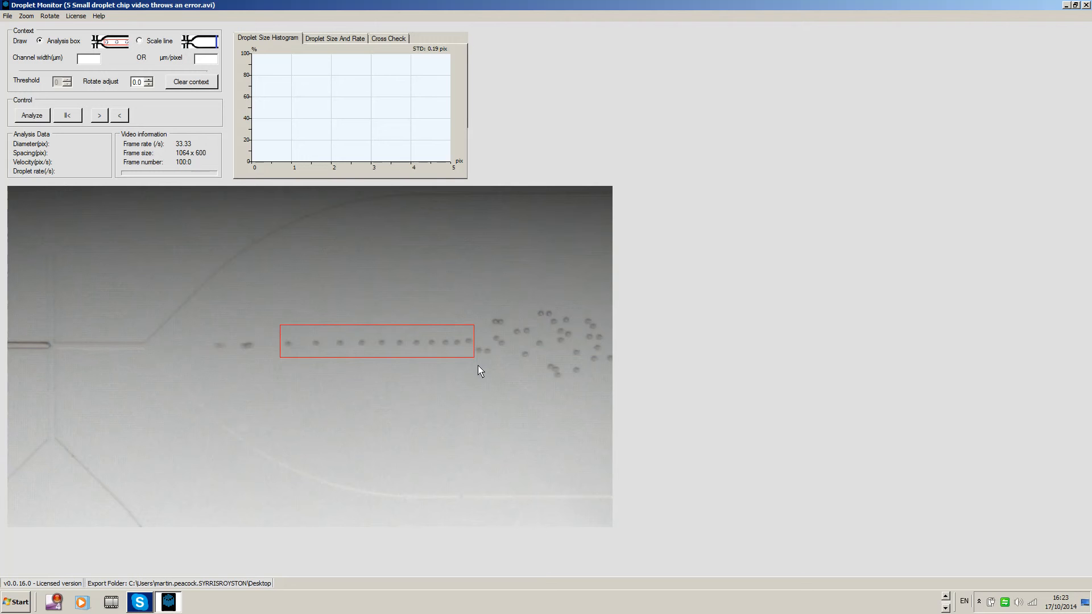
pyautogui.click(31, 115)
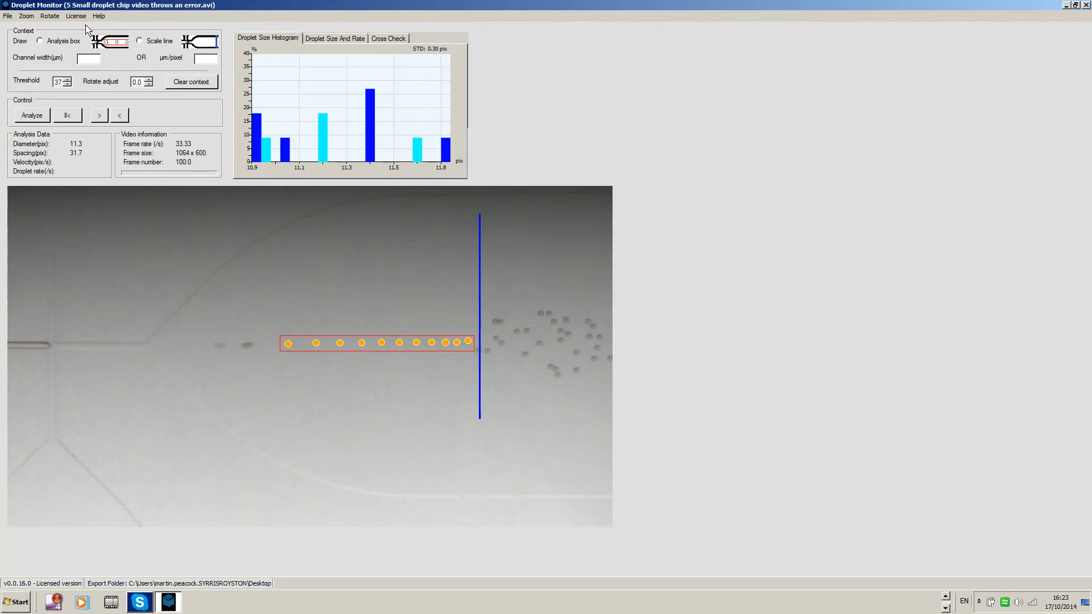
pyautogui.click(139, 40)
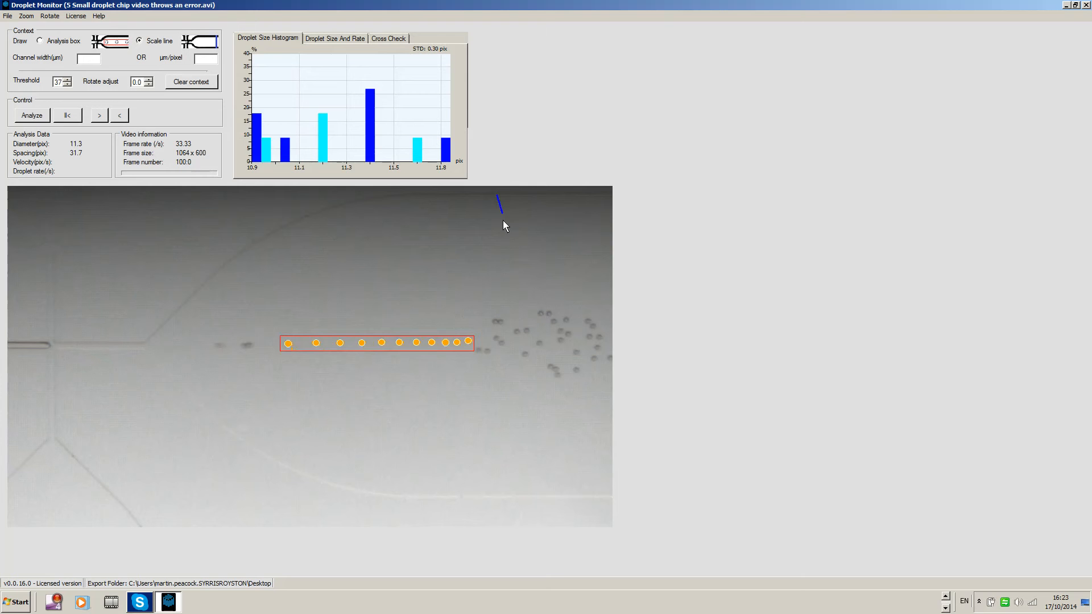
# Draw a vertical scale line across the channel and set channel width to 250 µm.
pyautogui.moveTo(497, 199); pyautogui.dragTo(497, 505)
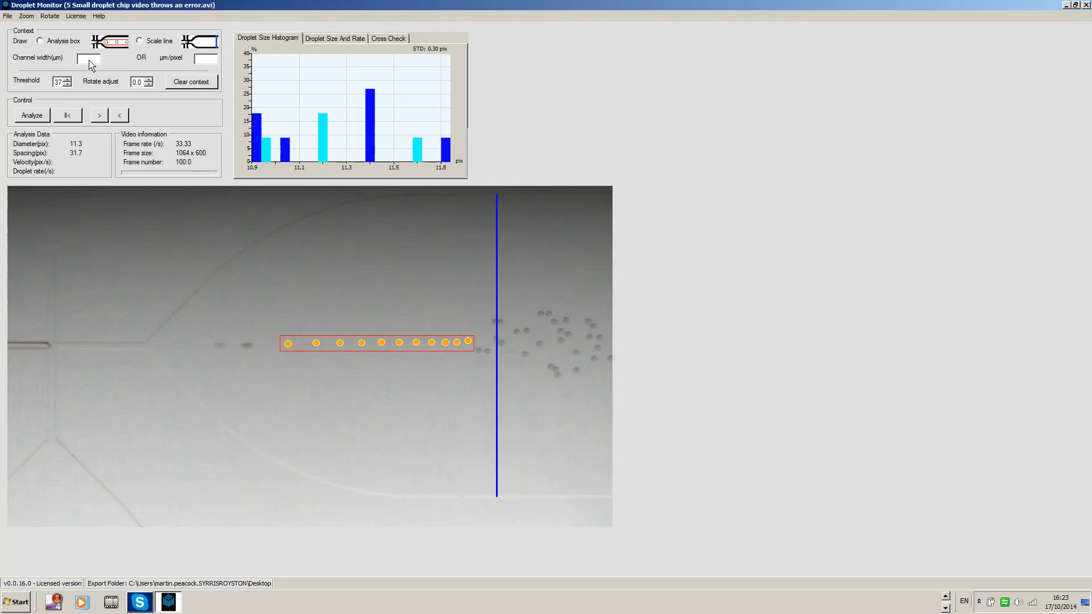
pyautogui.write('250')
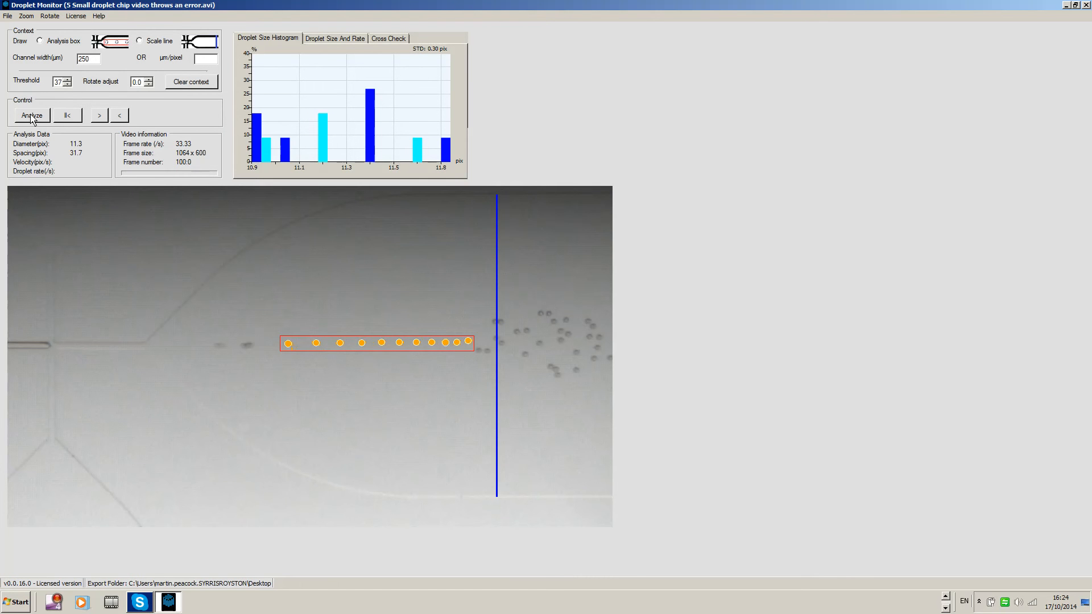
# Re-analyse the full video, giving 5.4 µm diameter, 360.6 µm/s velocity and 21.5 droplet rate.
pyautogui.click(31, 115)
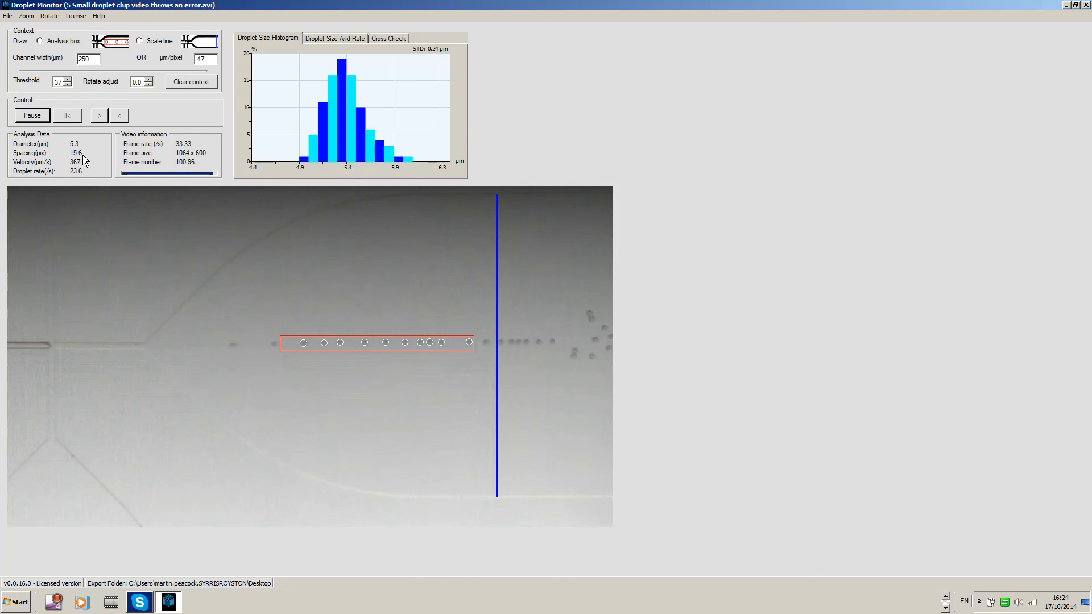
pyautogui.click(31, 114)
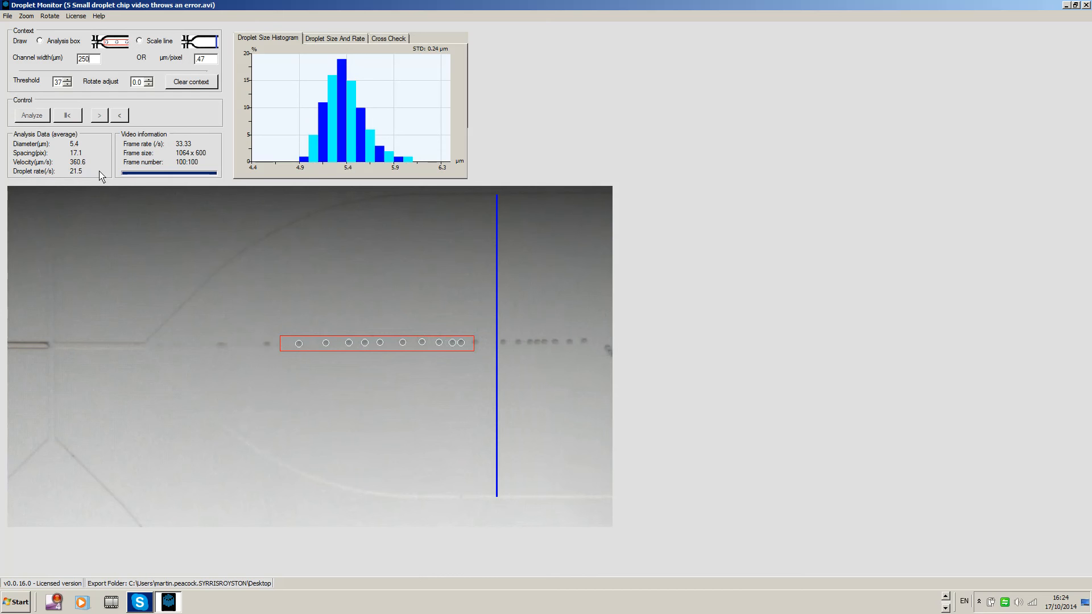
pyautogui.moveTo(450, 94)
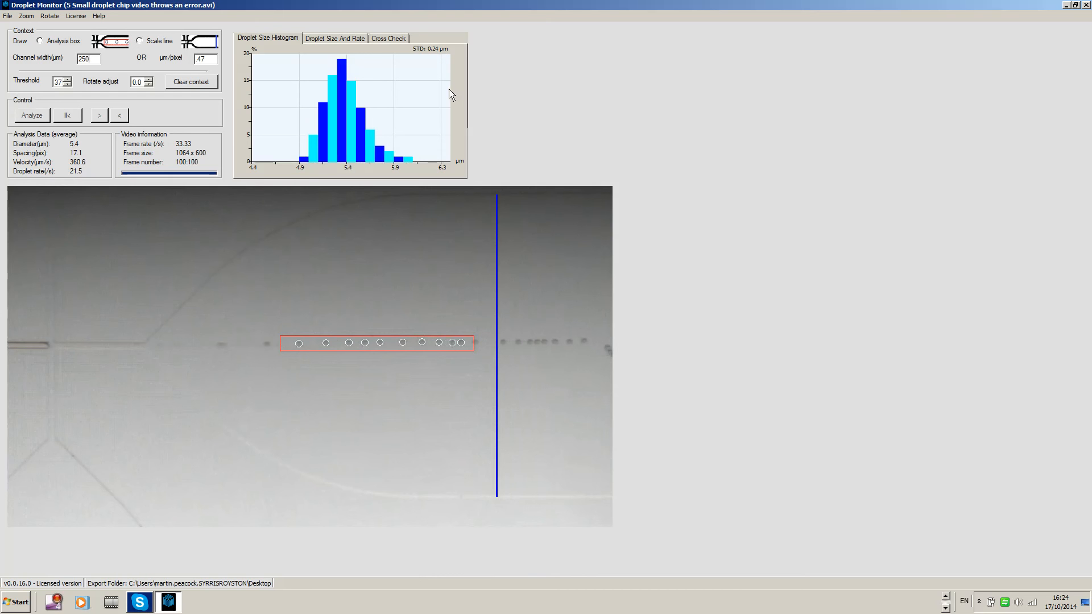
pyautogui.moveTo(462, 195)
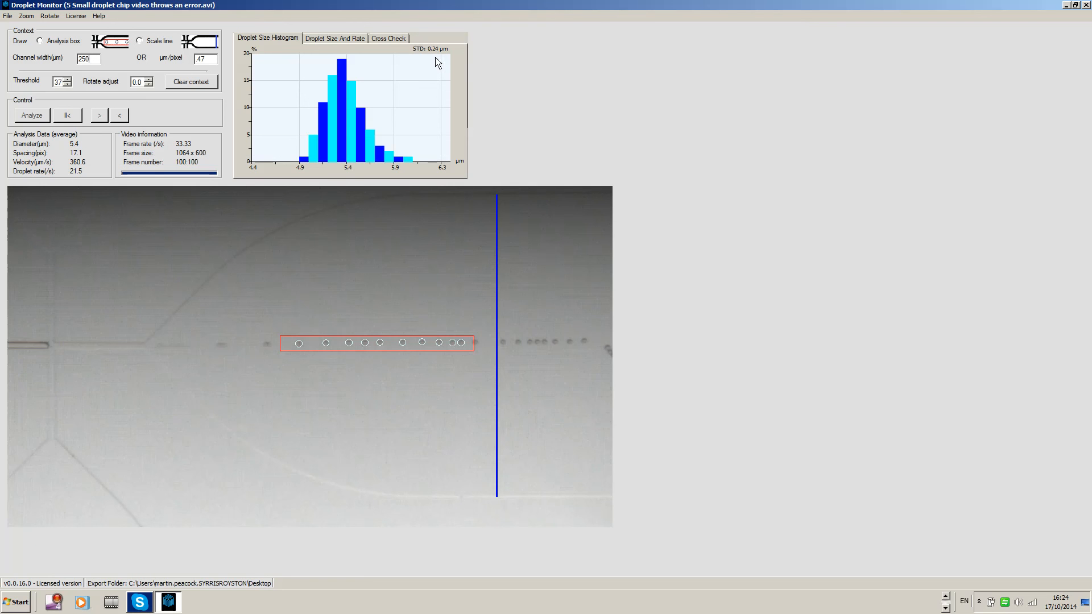
pyautogui.moveTo(440, 97)
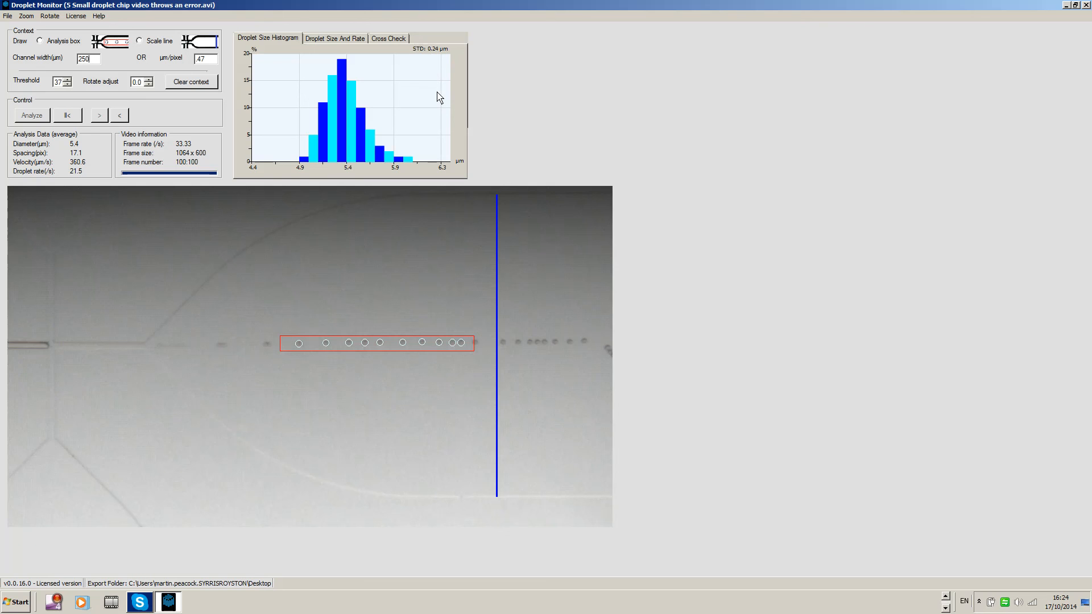
pyautogui.moveTo(350, 329)
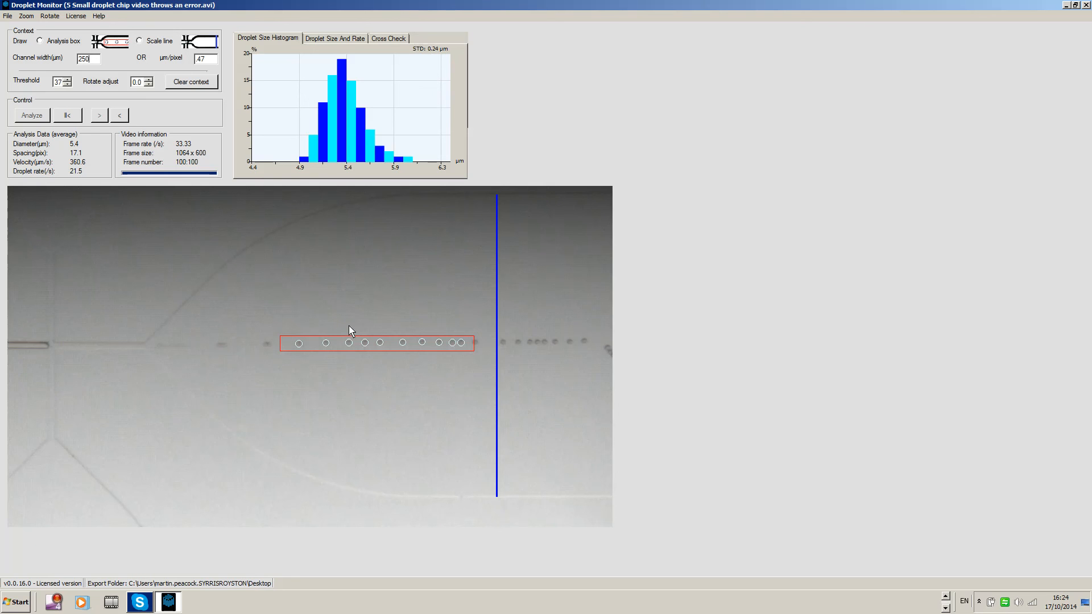
pyautogui.moveTo(472, 415)
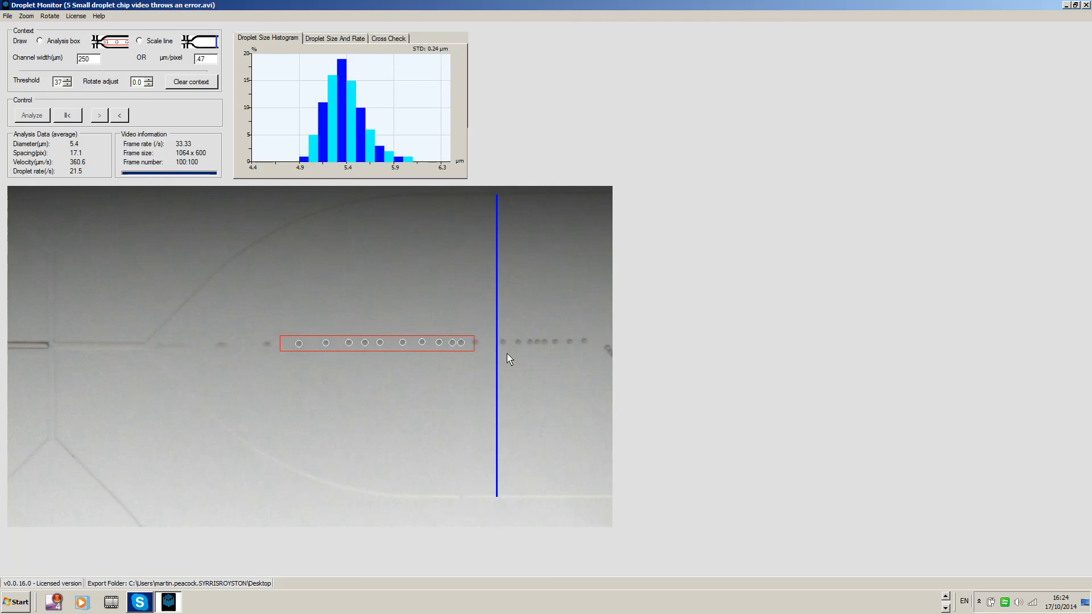
pyautogui.moveTo(499, 329)
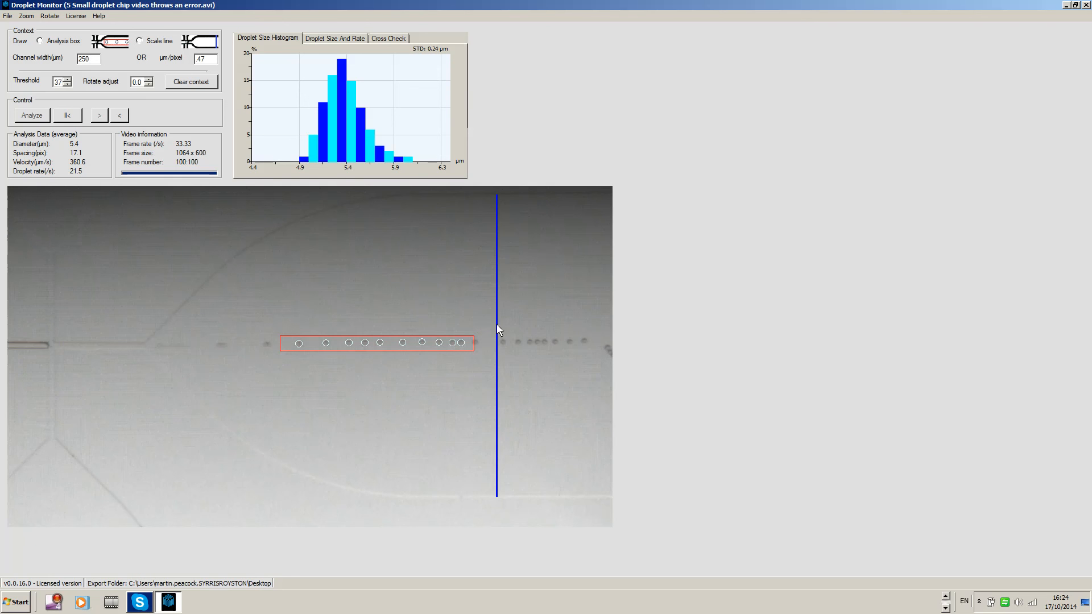
pyautogui.moveTo(412, 176)
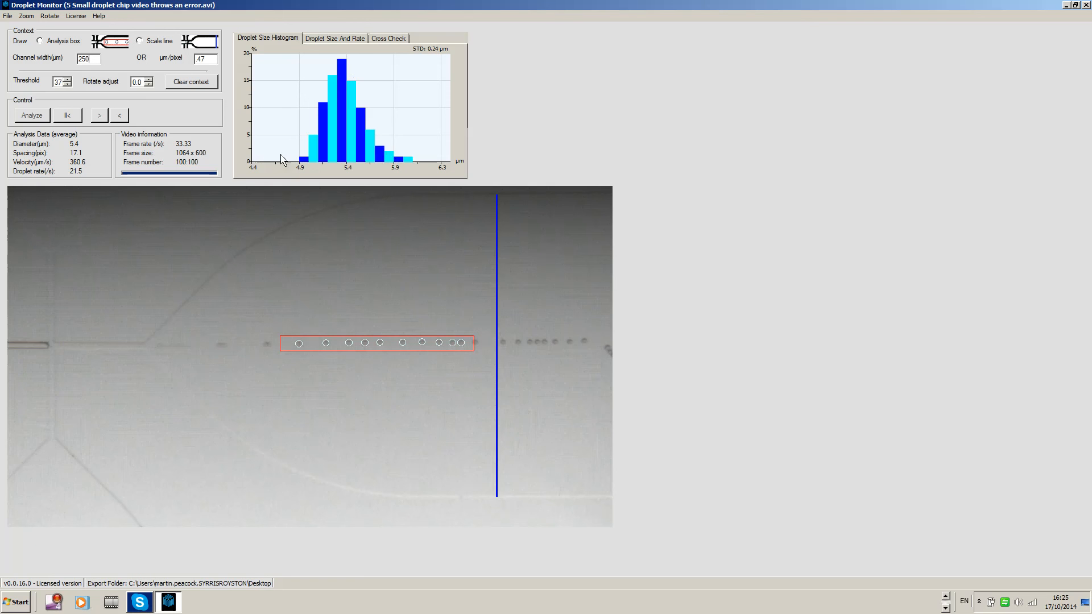
pyautogui.moveTo(312, 116)
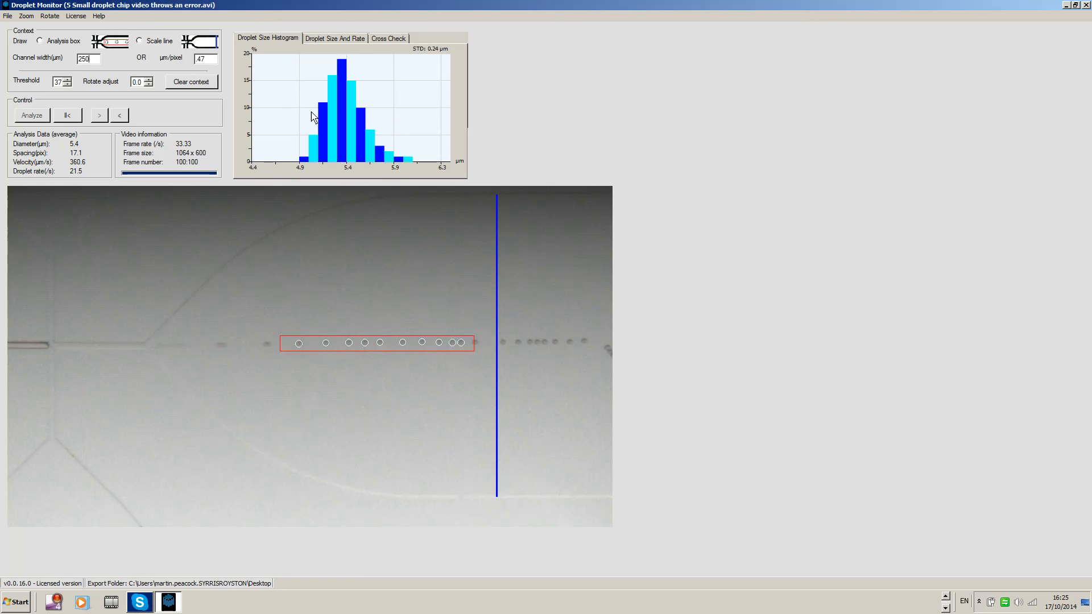
pyautogui.moveTo(775, 476)
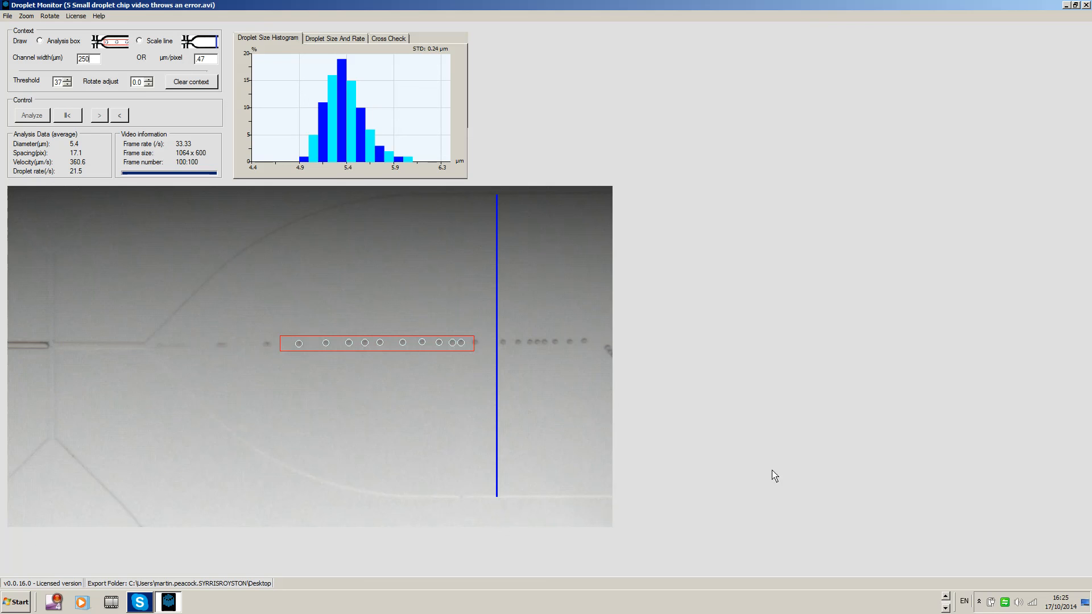